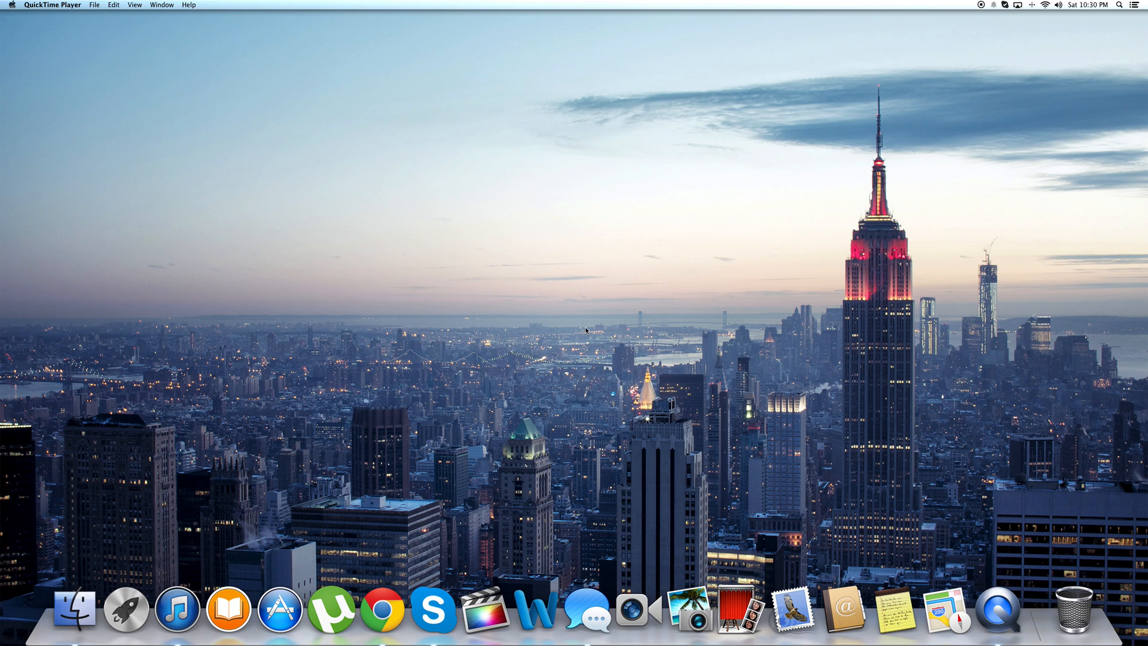
# - Open the Apple menu from the menu bar
pyautogui.click(17, 6)
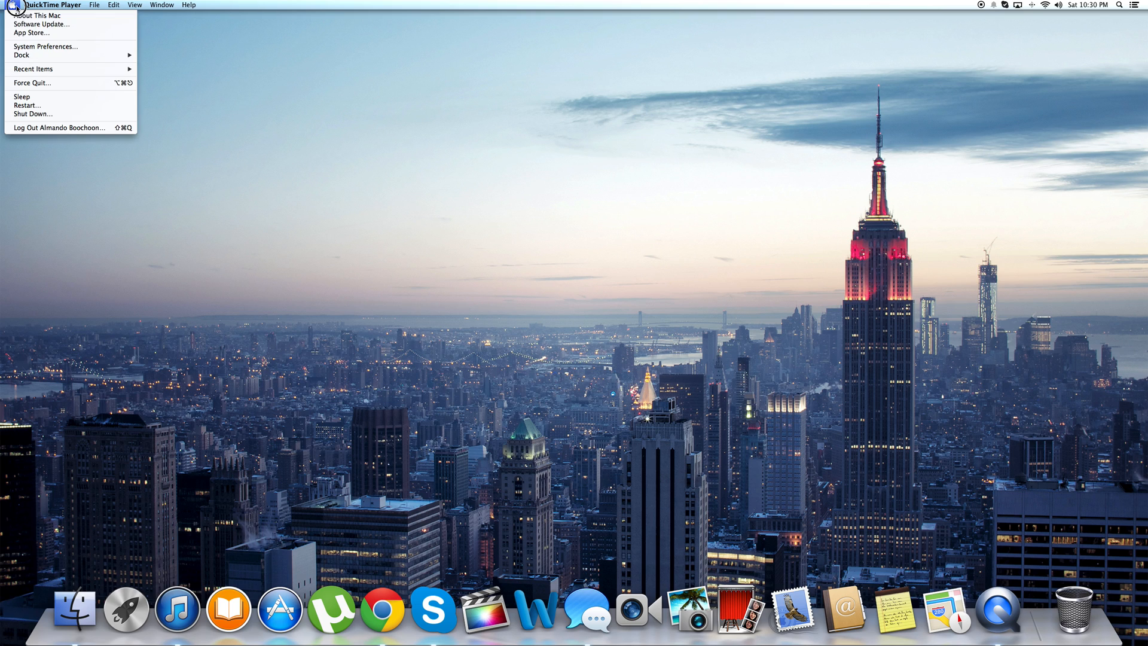
# - Choose About This Mac to show OS X 10.9.4, 3.5 GHz Core i7 and 32 GB memory
pyautogui.click(33, 12)
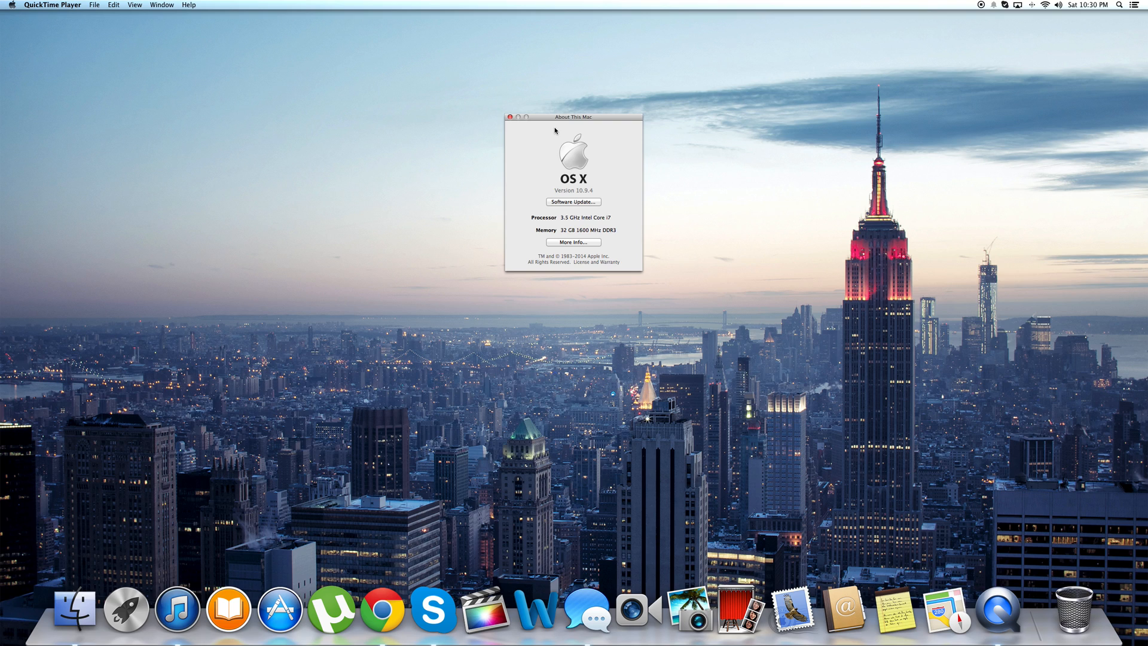
pyautogui.moveTo(512, 155)
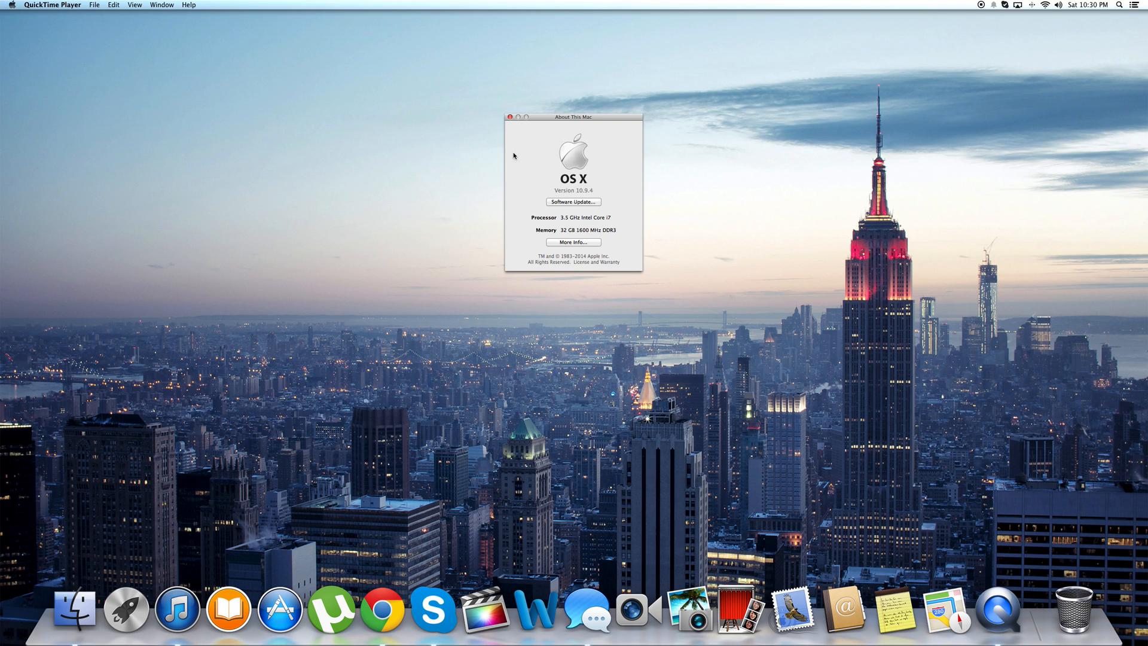
pyautogui.moveTo(567, 224)
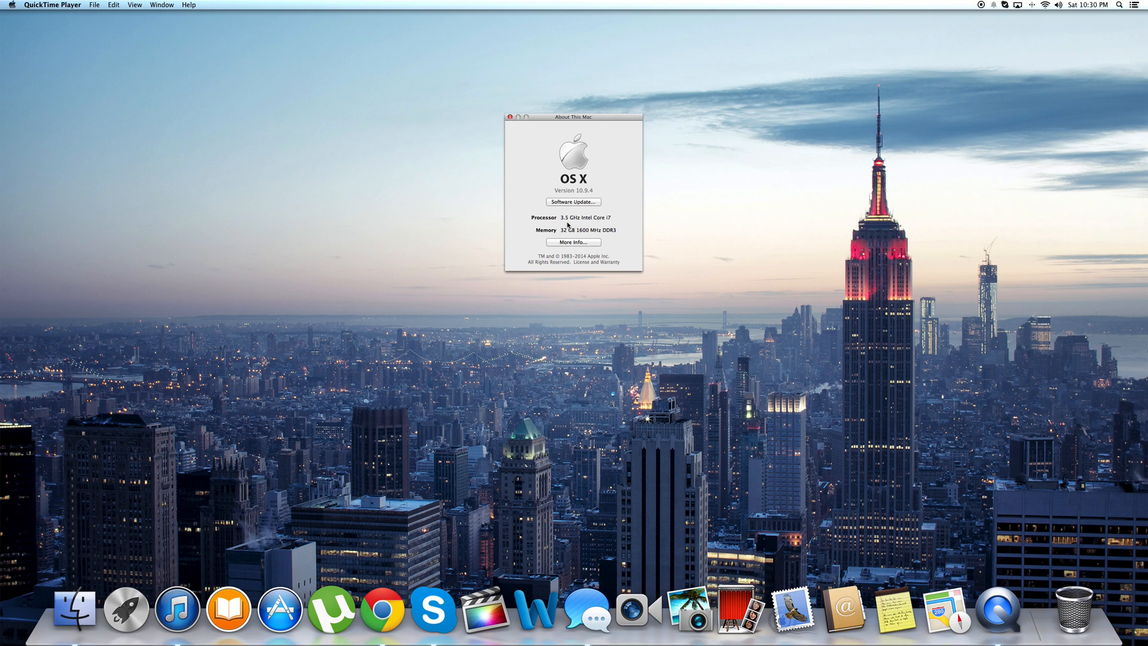
pyautogui.moveTo(523, 234)
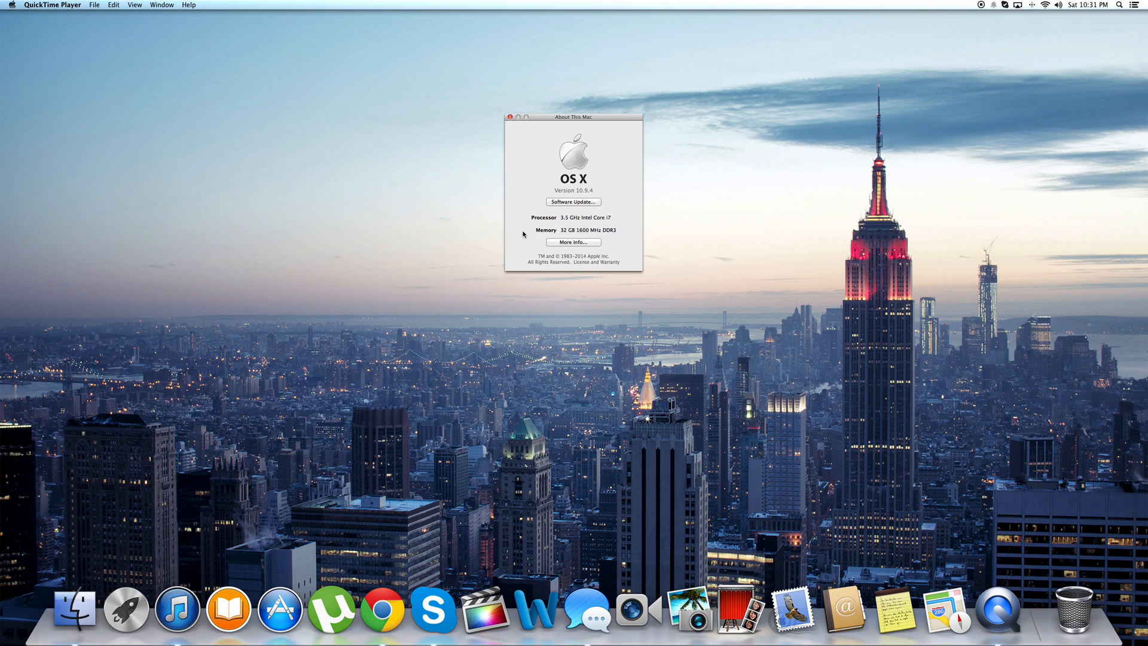
pyautogui.moveTo(518, 234)
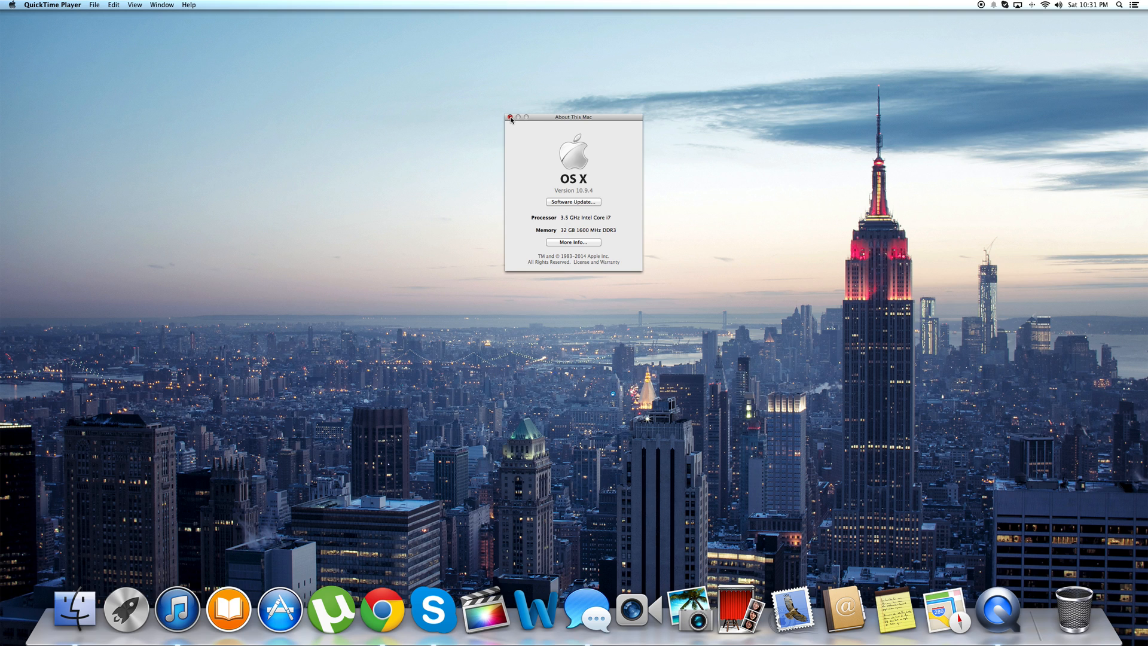
pyautogui.moveTo(450, 94)
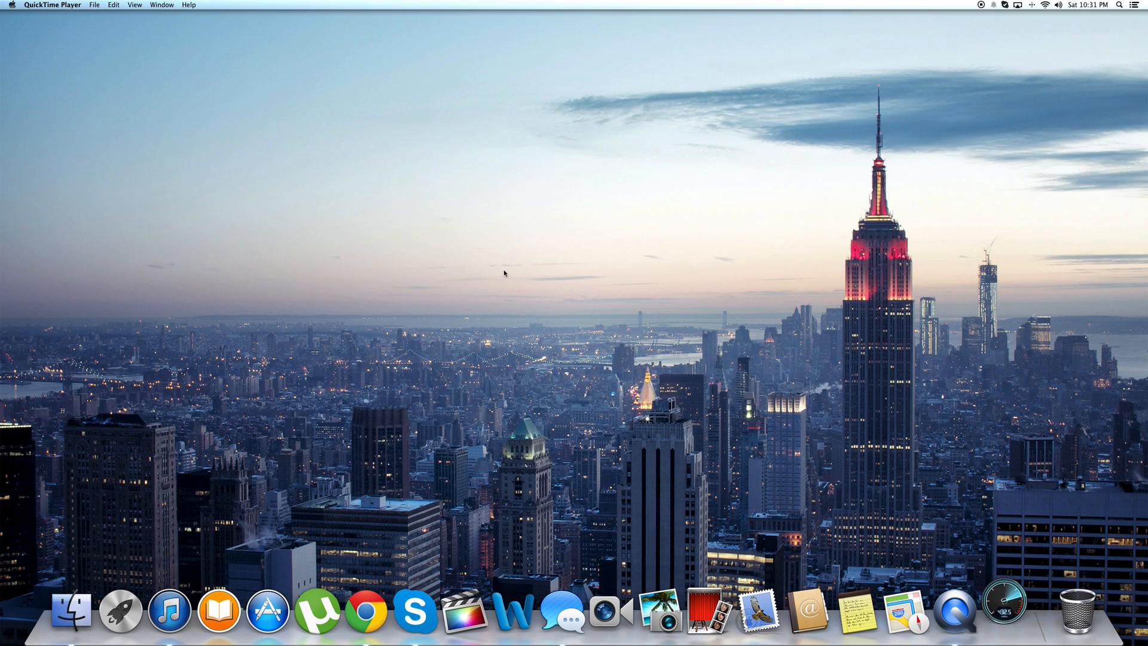
# - Launch Blackmagic Disk Speed Test from the Dock
pyautogui.click(1003, 614)
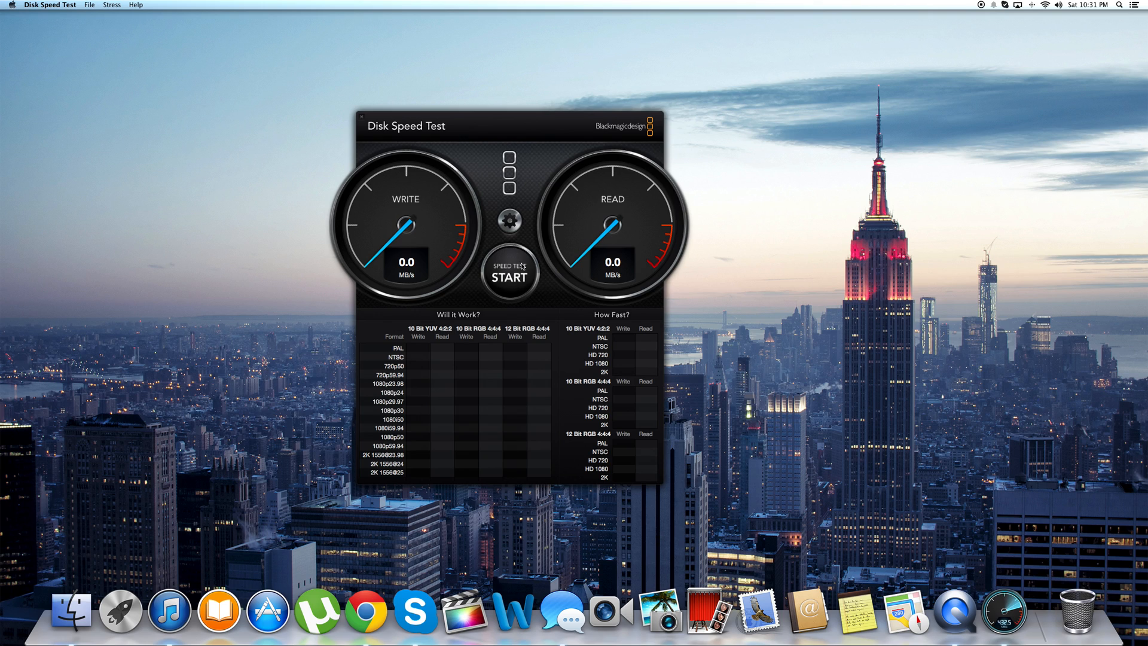
# - Start the disk benchmark, with the write gauge reaching 375.0 MB/s
pyautogui.click(509, 278)
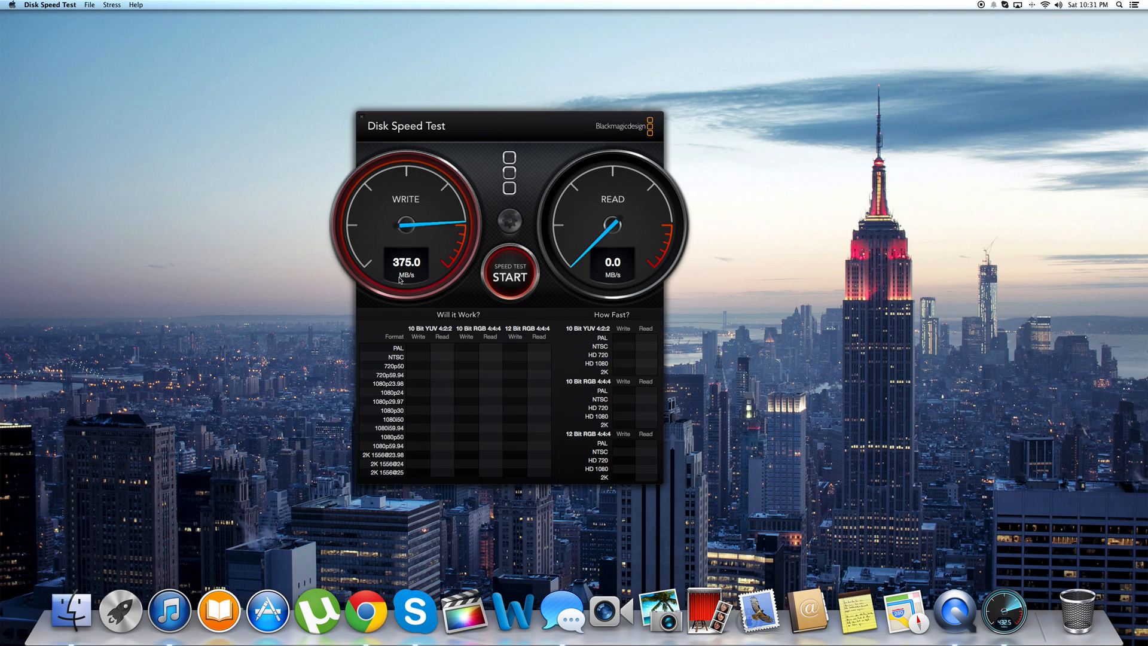